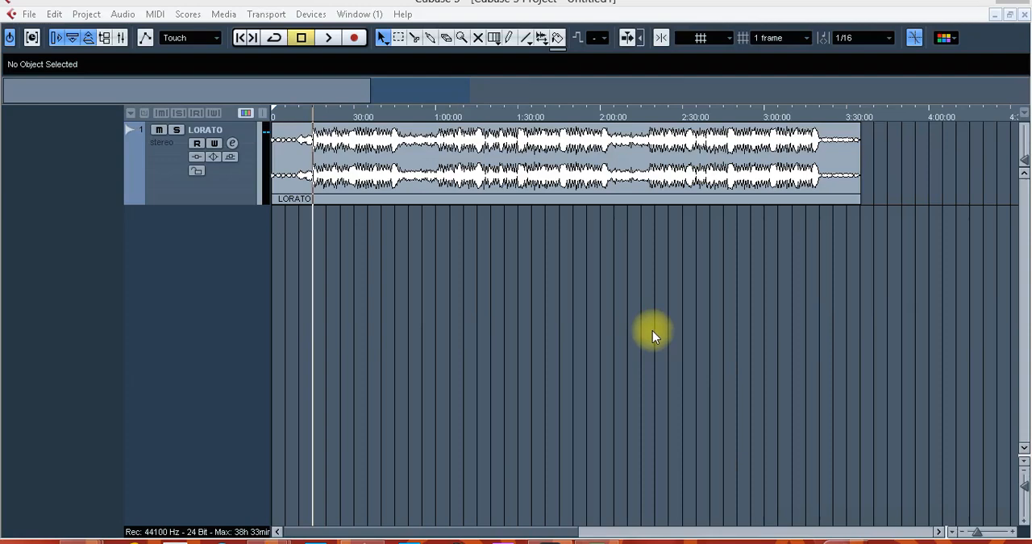
mouse_move(766, 379)
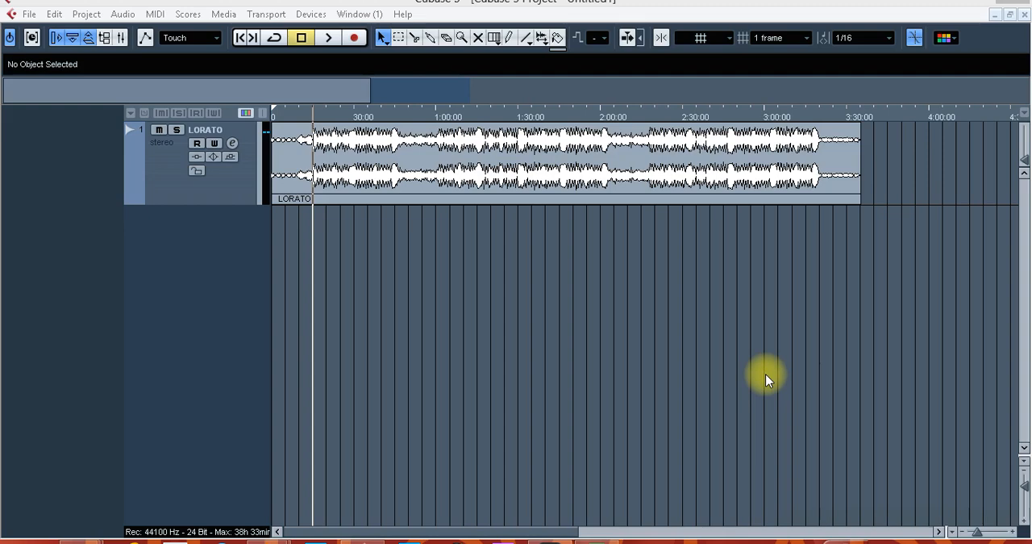
mouse_move(773, 426)
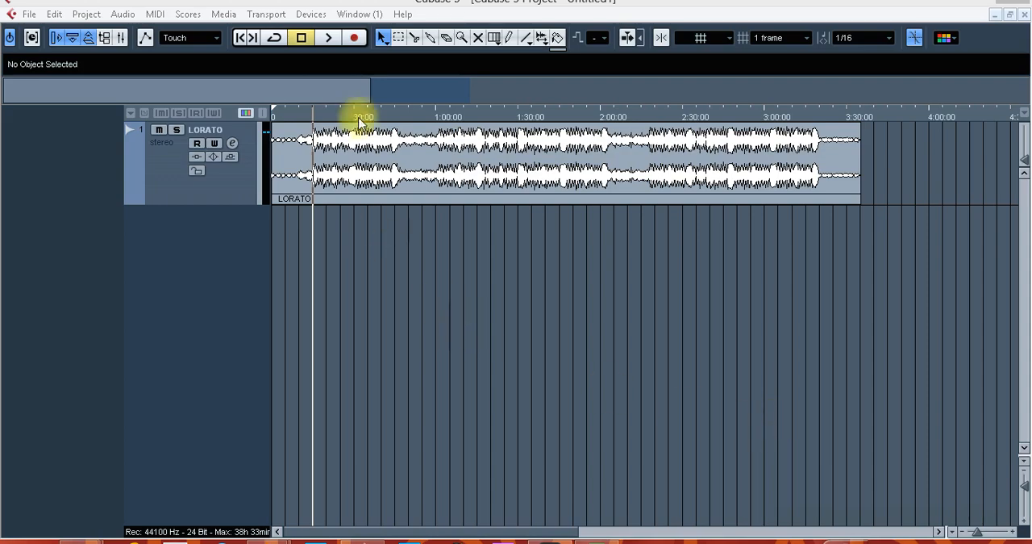
Step: Close the Stereo Out channel strip and play LORATO unprocessed, stopping around 27 seconds
left_click(310, 14)
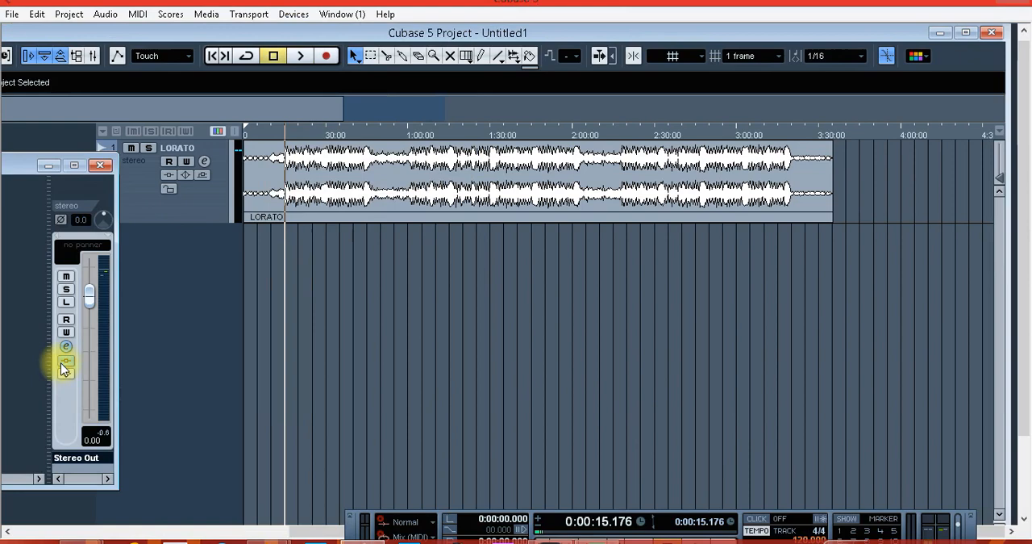
left_click(100, 166)
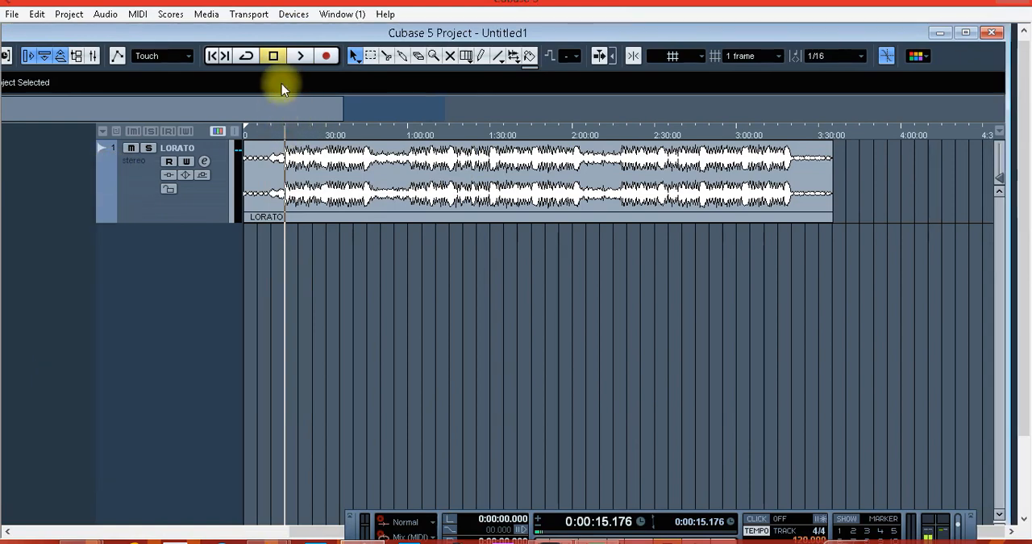
left_click(300, 56)
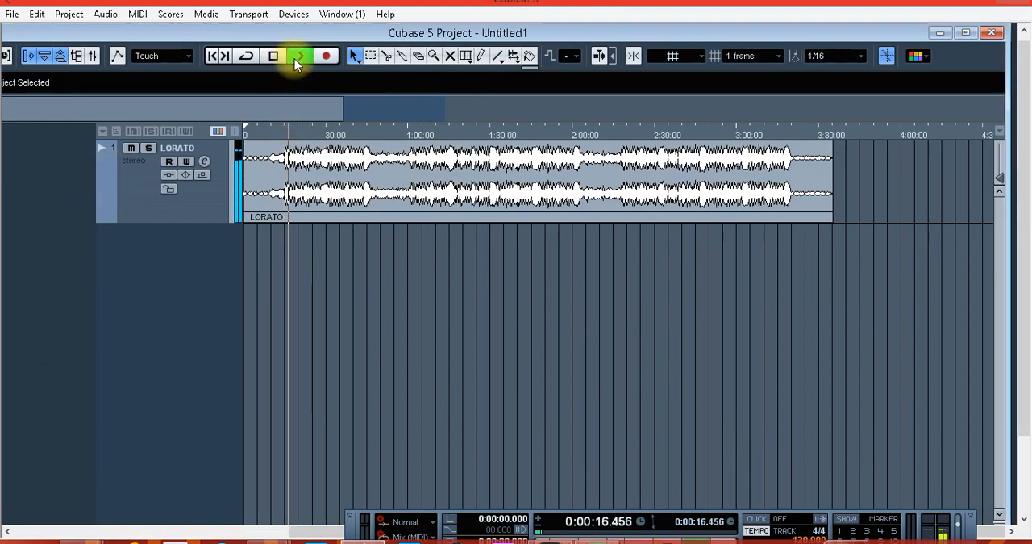
left_click(300, 56)
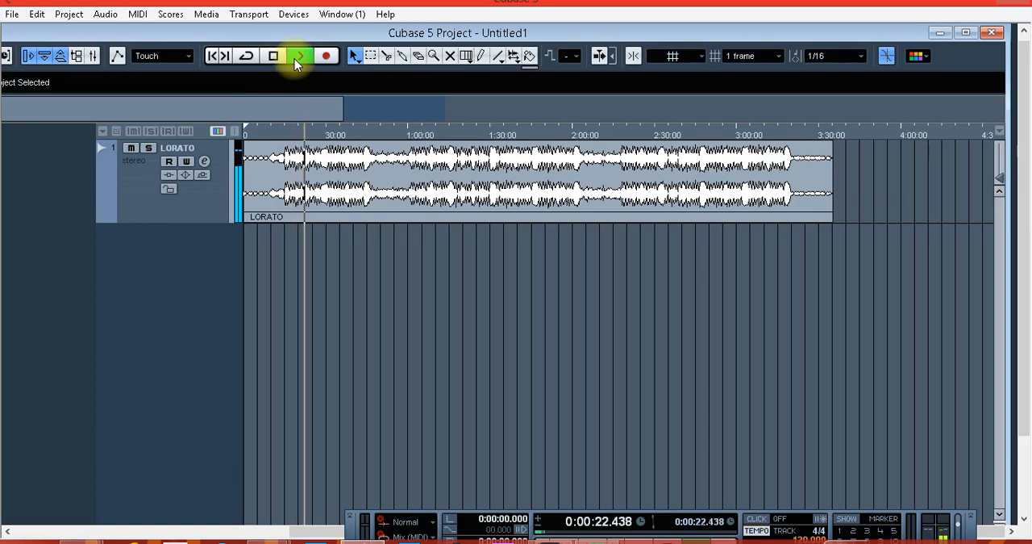
left_click(299, 55)
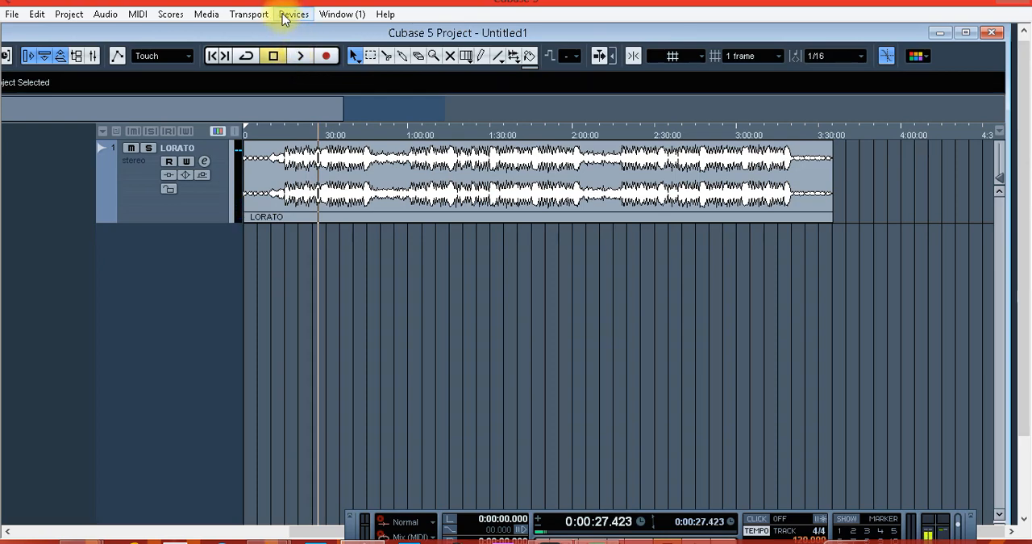
Step: Open Devices > Mixer 2 and the Stereo Out channel settings window
left_click(294, 13)
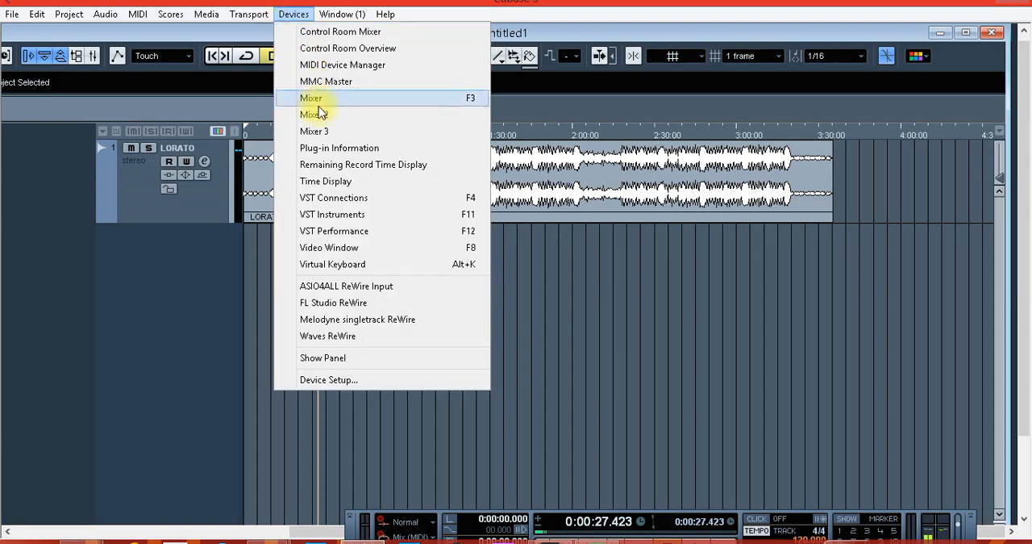
left_click(314, 114)
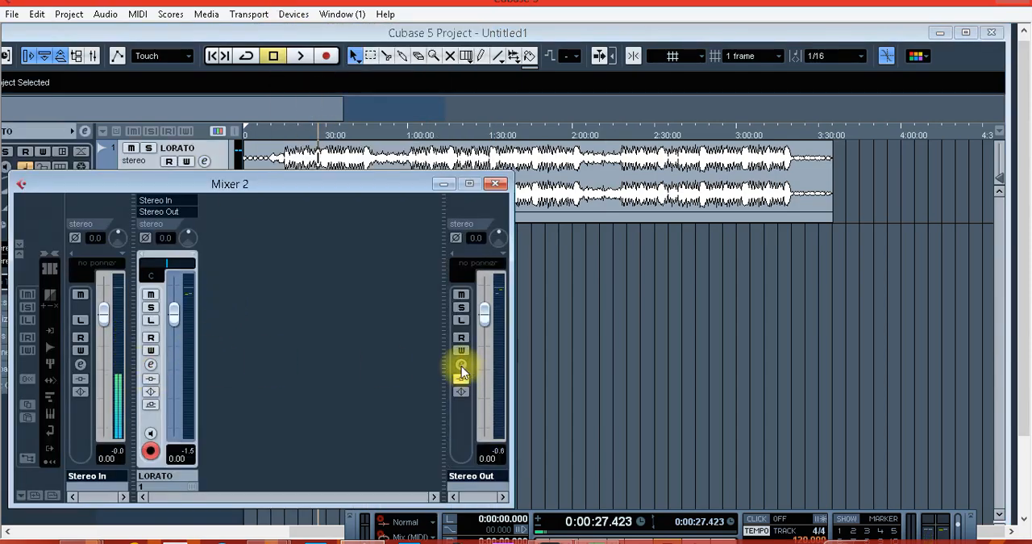
left_click(461, 374)
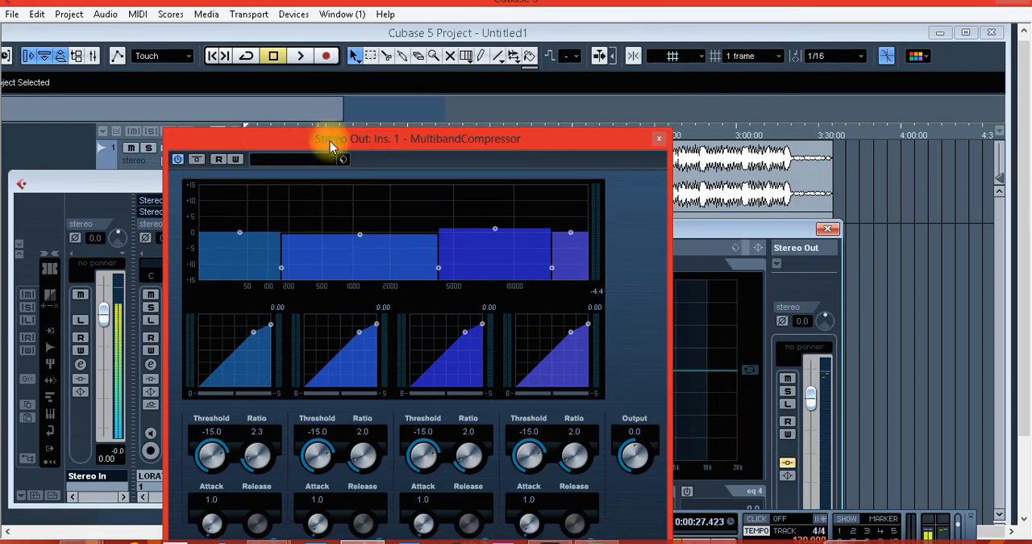
mouse_move(494, 233)
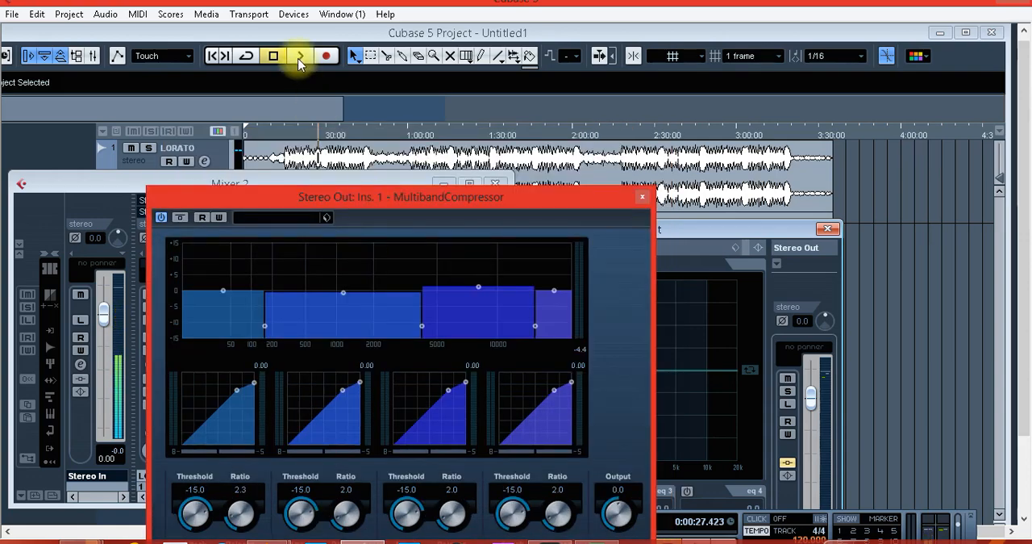
Step: Play the song, lower the upper-mid band gain, and toggle the MultibandCompressor off and on
left_click(299, 56)
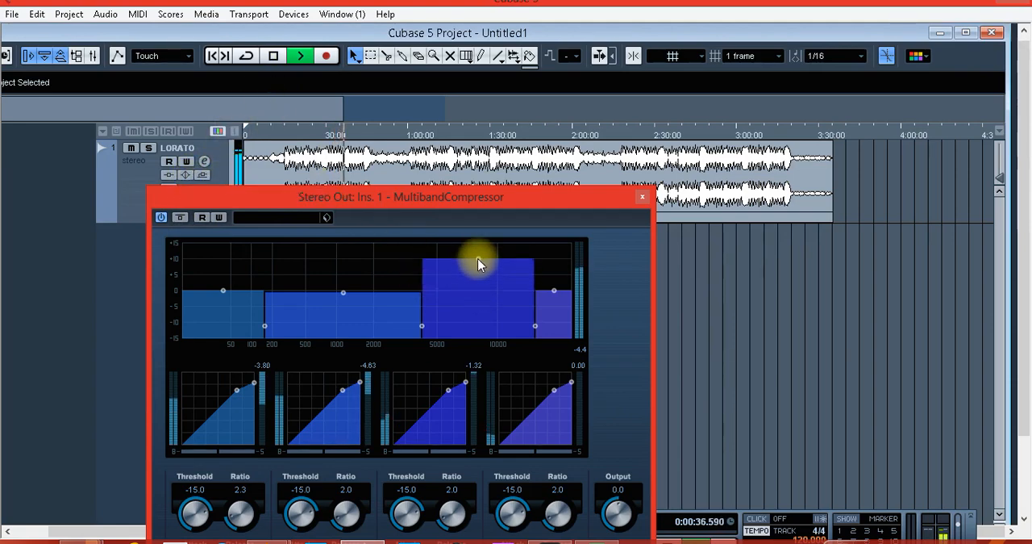
left_click_drag(480, 262, 480, 291)
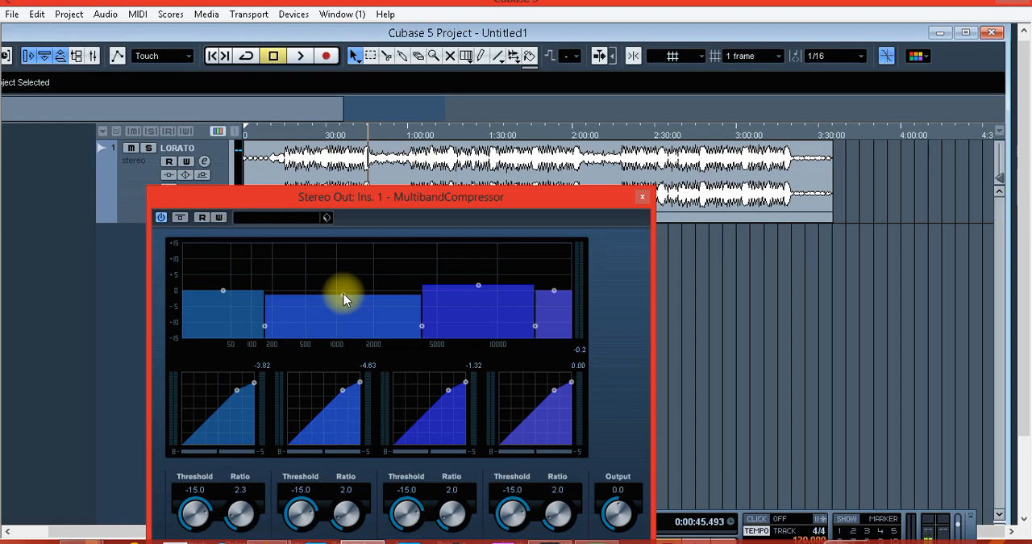
mouse_move(339, 200)
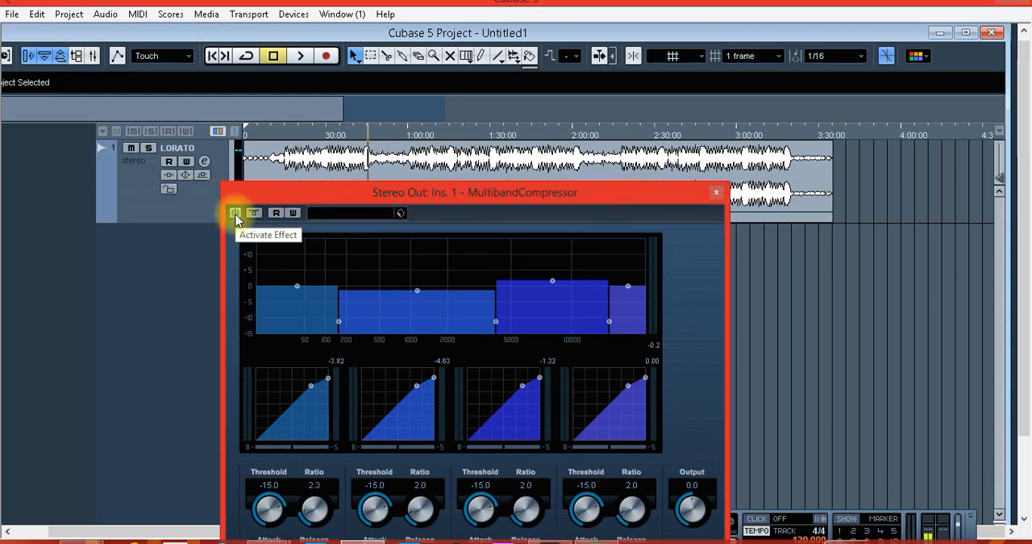
left_click(235, 212)
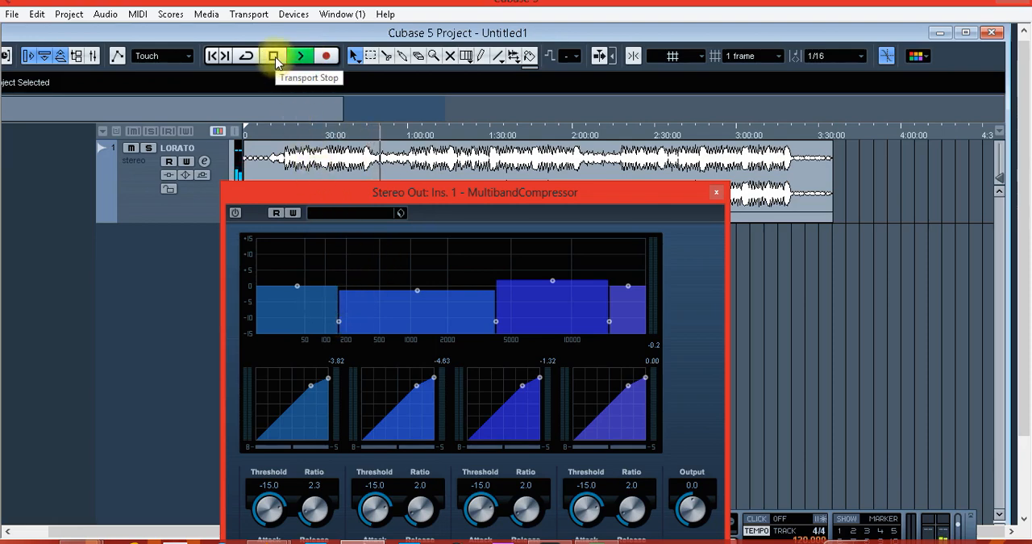
left_click(273, 56)
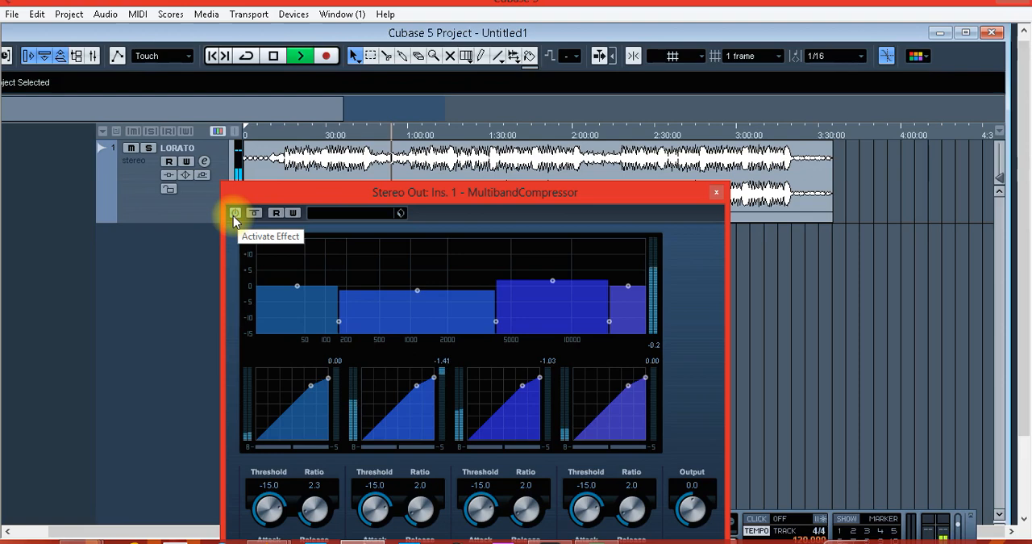
left_click(235, 212)
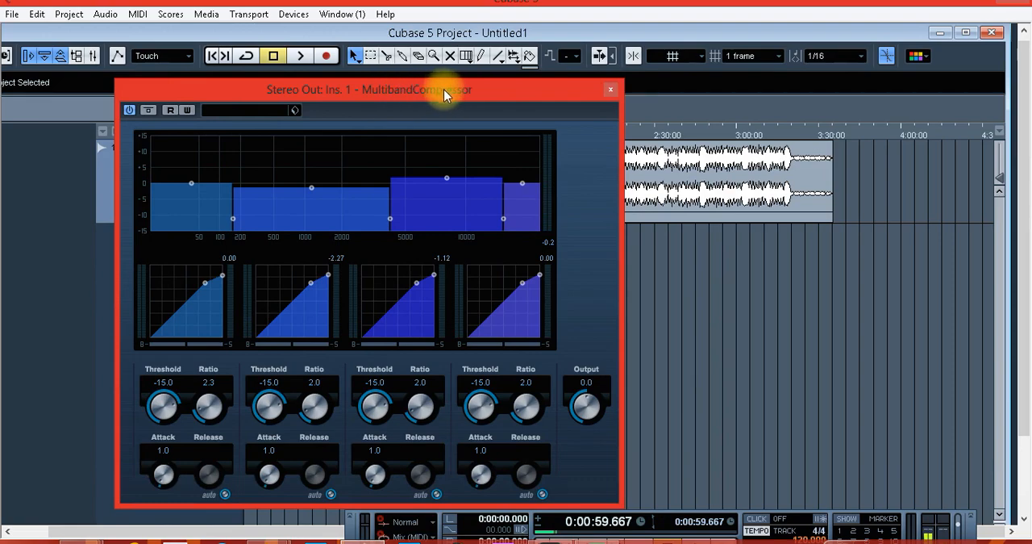
mouse_move(522, 92)
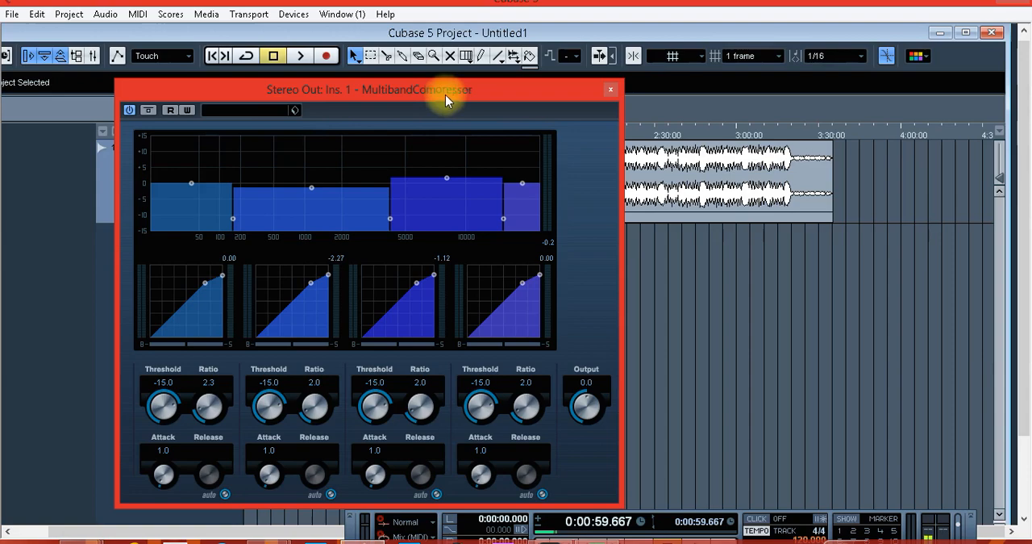
Step: Load StereoEnhancer into Stereo Out insert slot 2 and resume playback
left_click(293, 14)
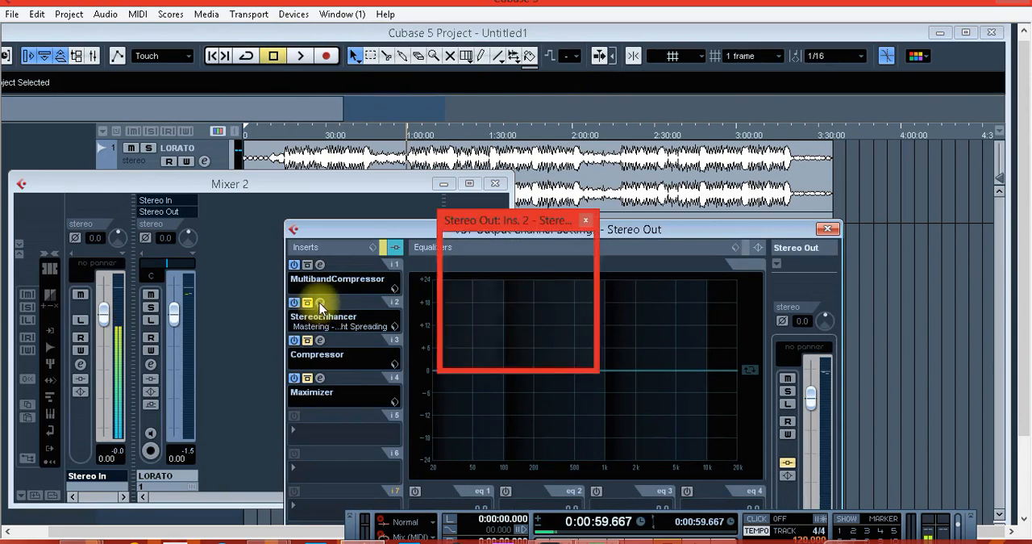
left_click(307, 303)
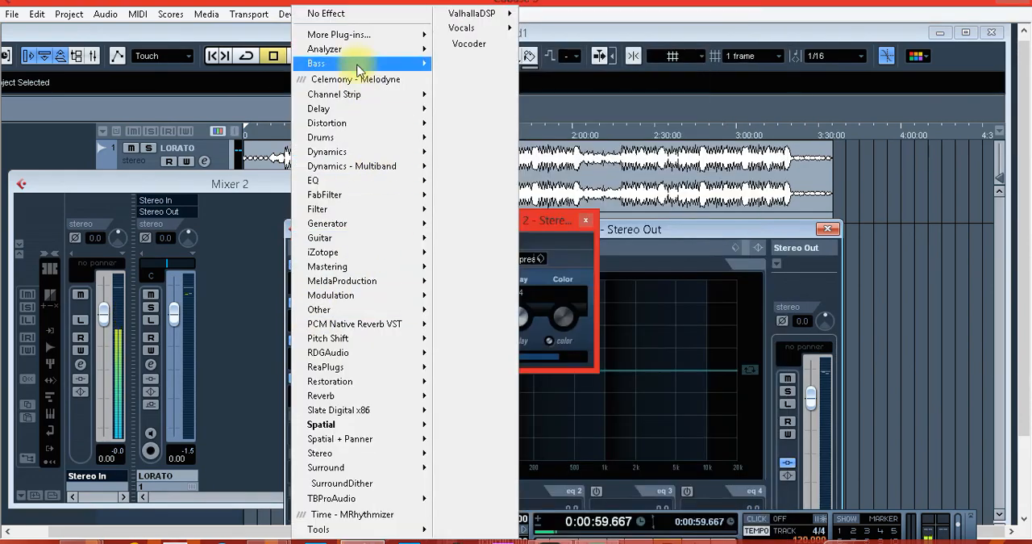
mouse_move(321, 424)
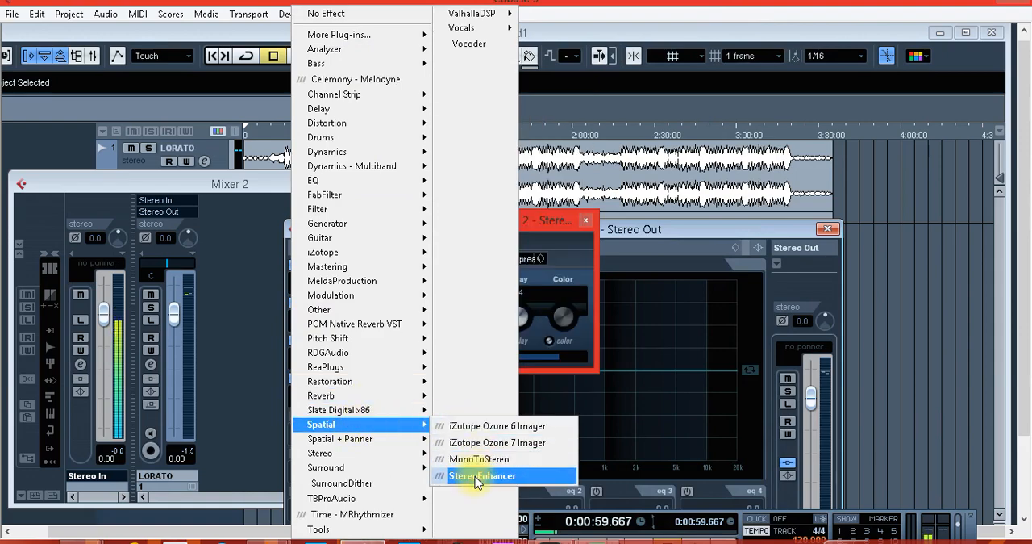
left_click(482, 475)
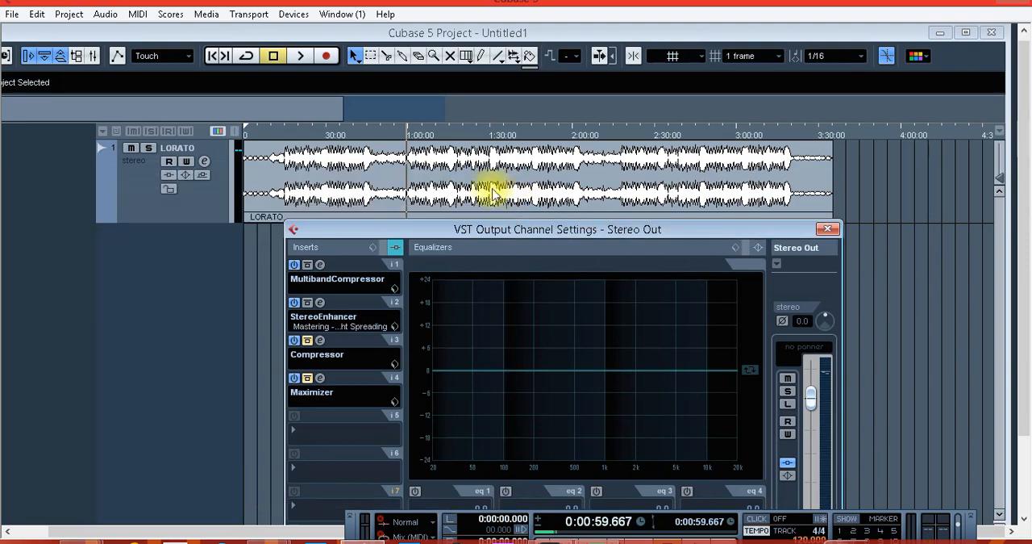
left_click(300, 55)
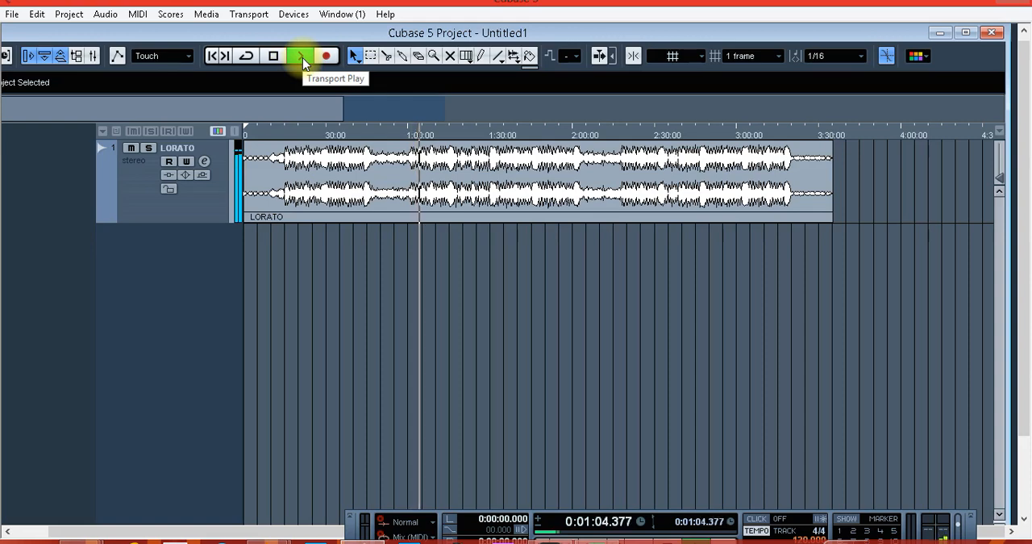
Step: Stop near 1:06 and reopen the Stereo Out VST Output Channel Settings
left_click(300, 56)
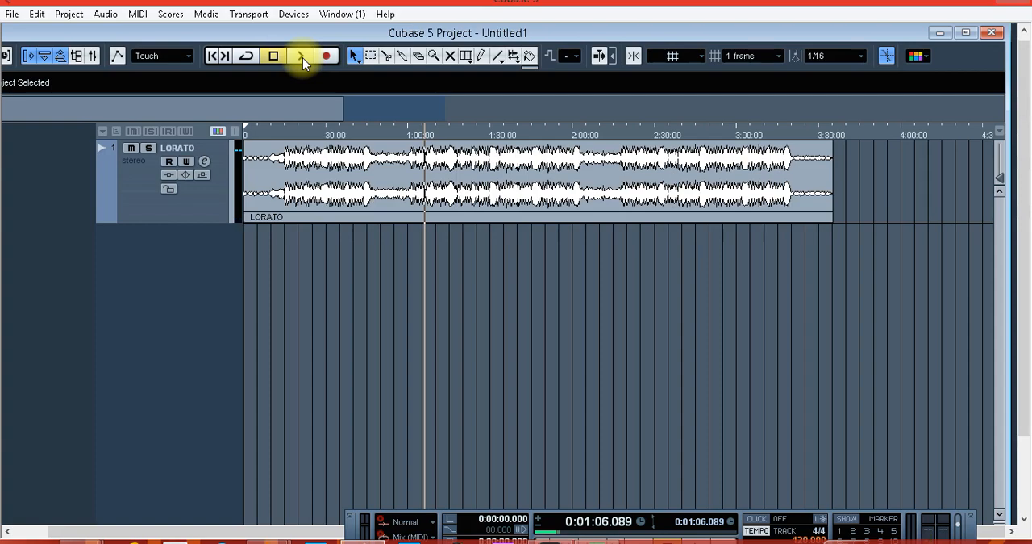
left_click(293, 14)
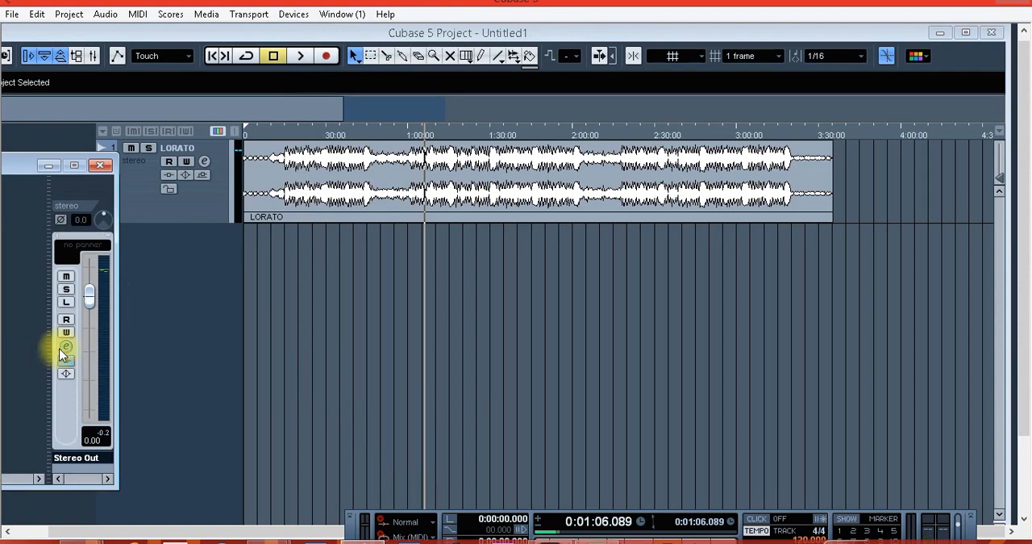
left_click(66, 347)
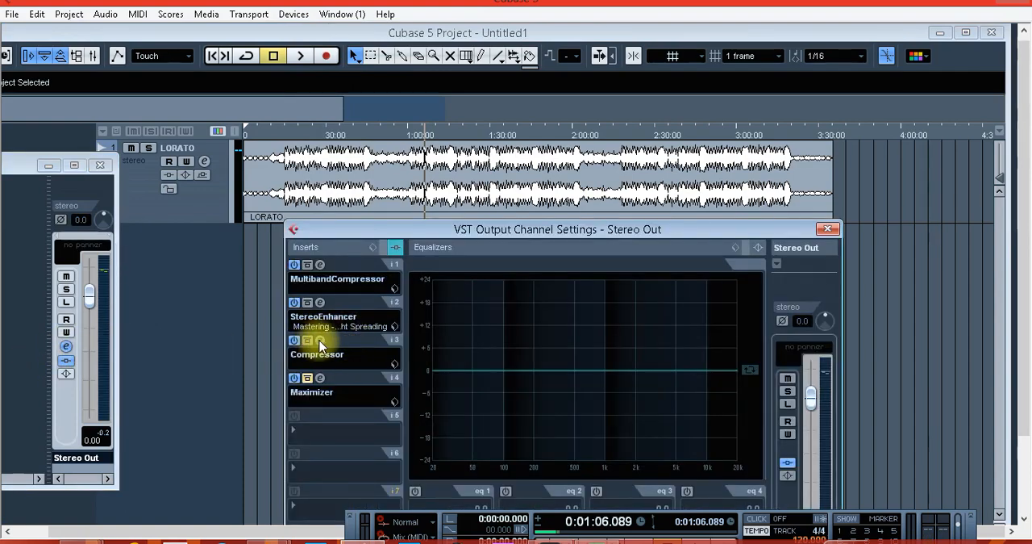
Step: Play the song and set the insert 3 Compressor's Make-Up gain to 3.0
left_click(307, 340)
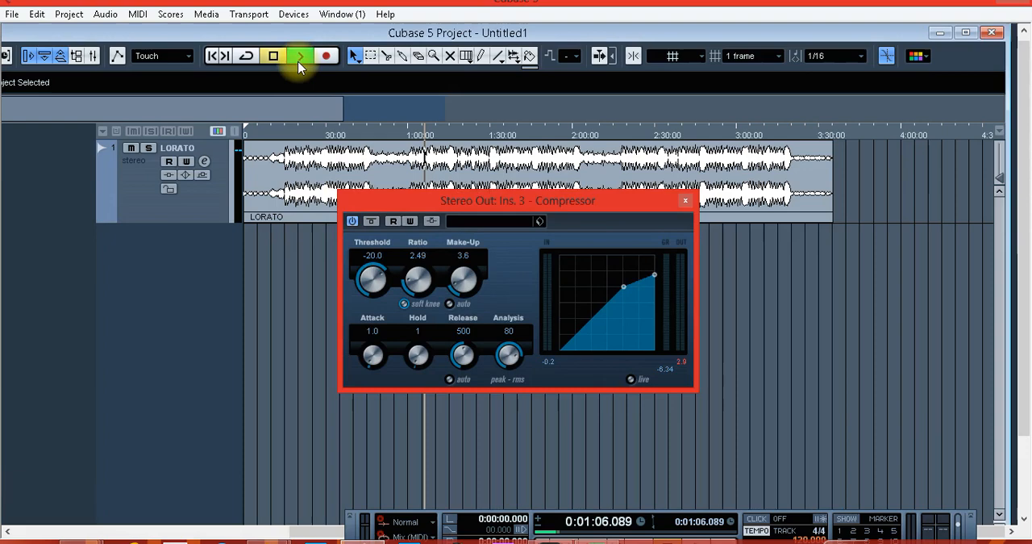
left_click(299, 56)
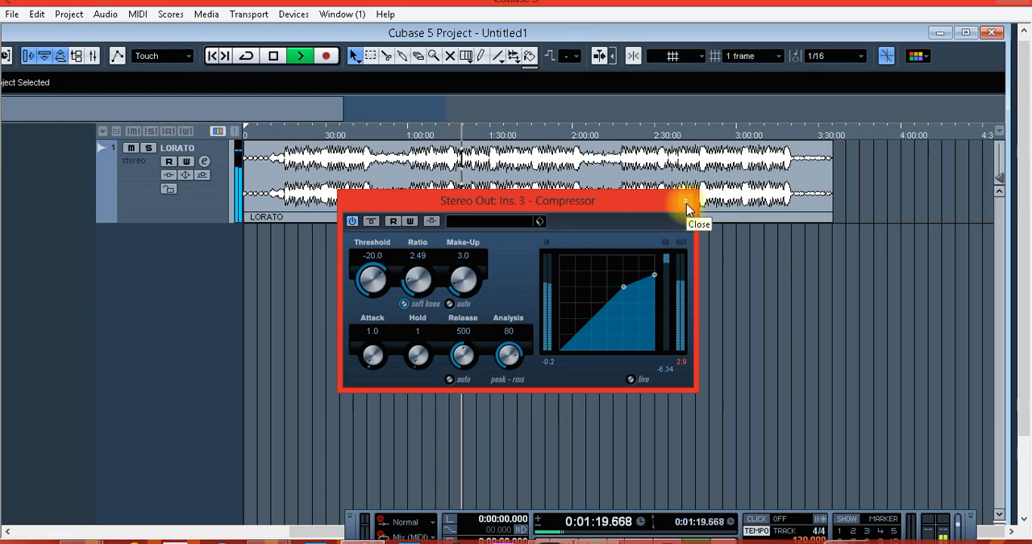
left_click(686, 201)
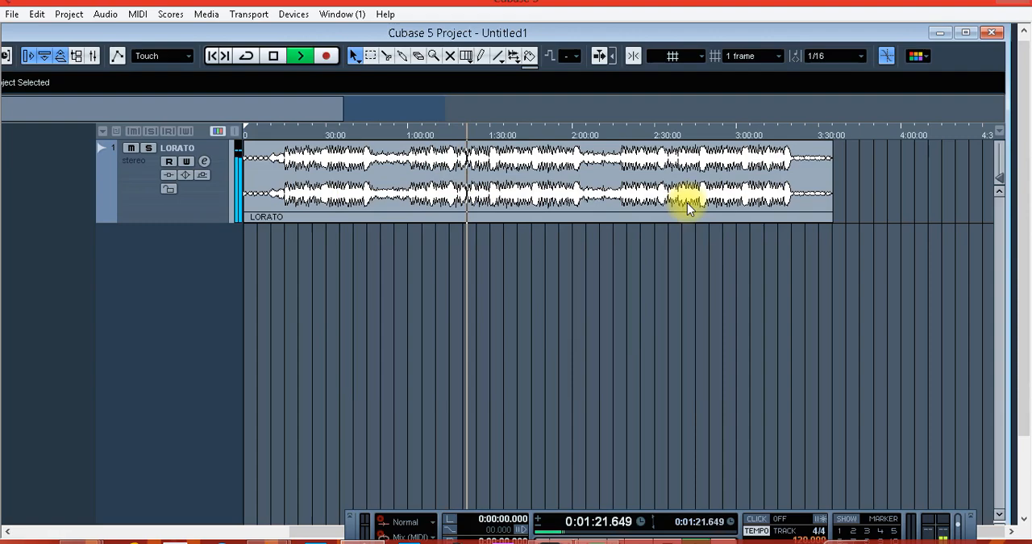
Step: Stop playback, view the Maximizer (Output -1.5, Optimize 45.5), and move the cursor near 0:15
left_click(273, 56)
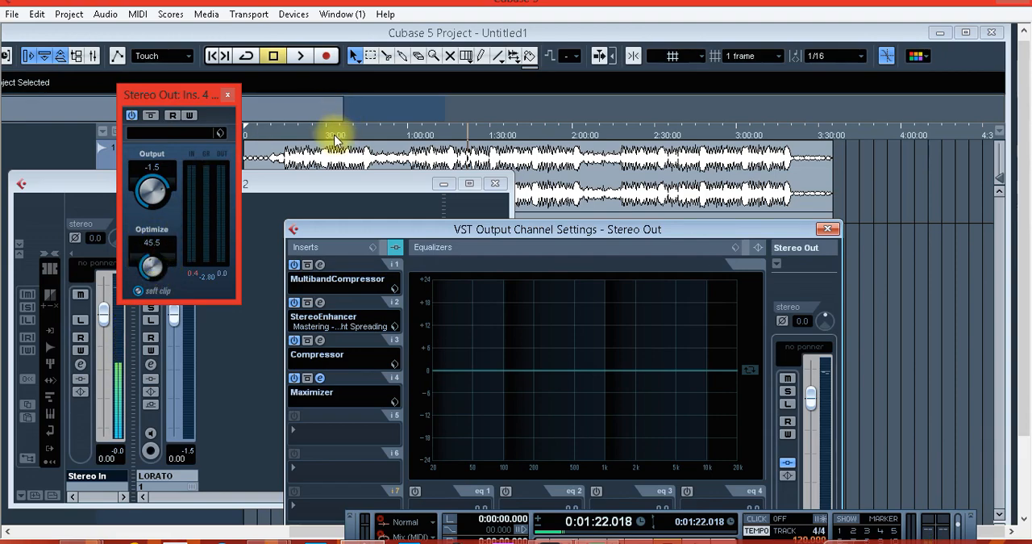
mouse_move(286, 139)
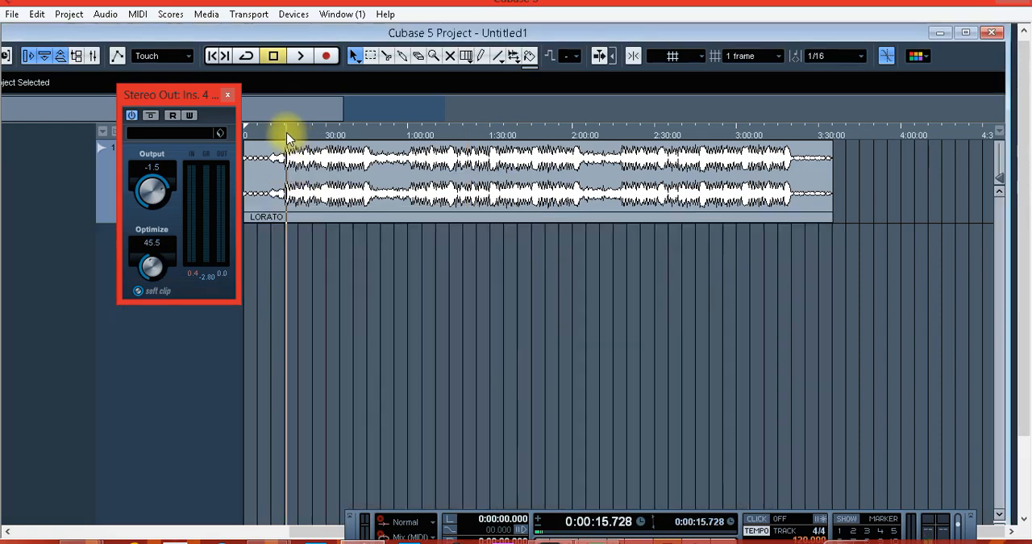
left_click(300, 56)
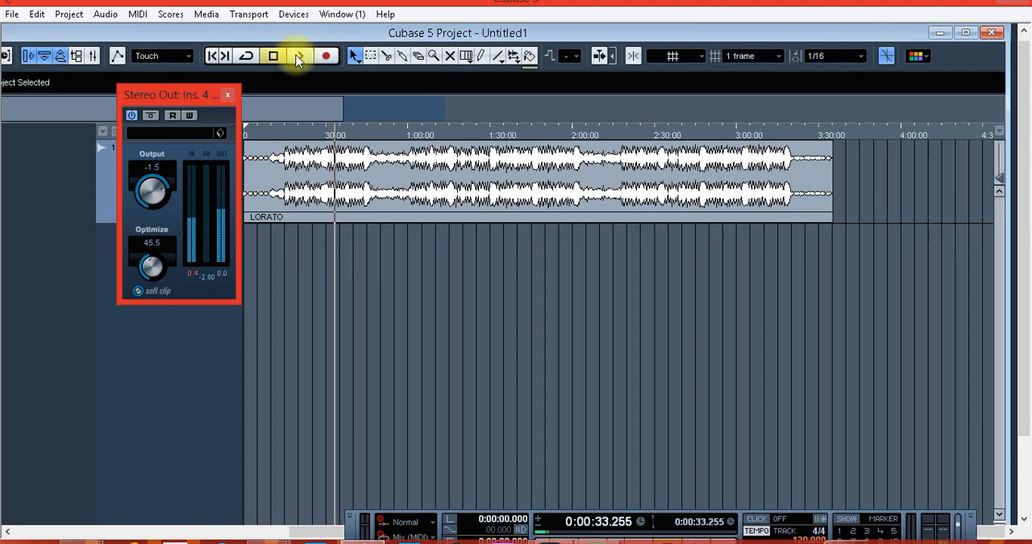
Step: Play the song while toggling Bypass Inserts on Stereo Out, leaving the mastering chain active
left_click(228, 94)
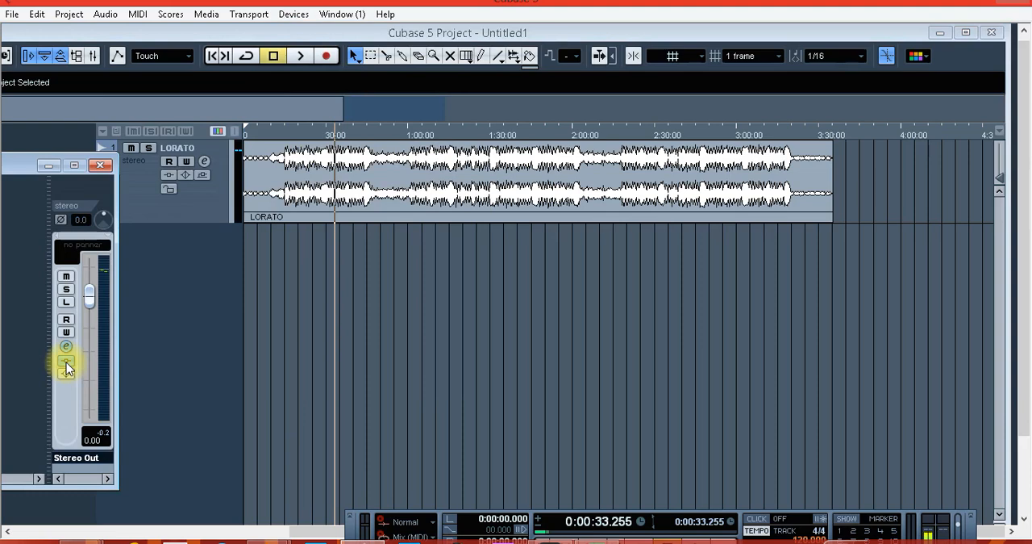
mouse_move(66, 363)
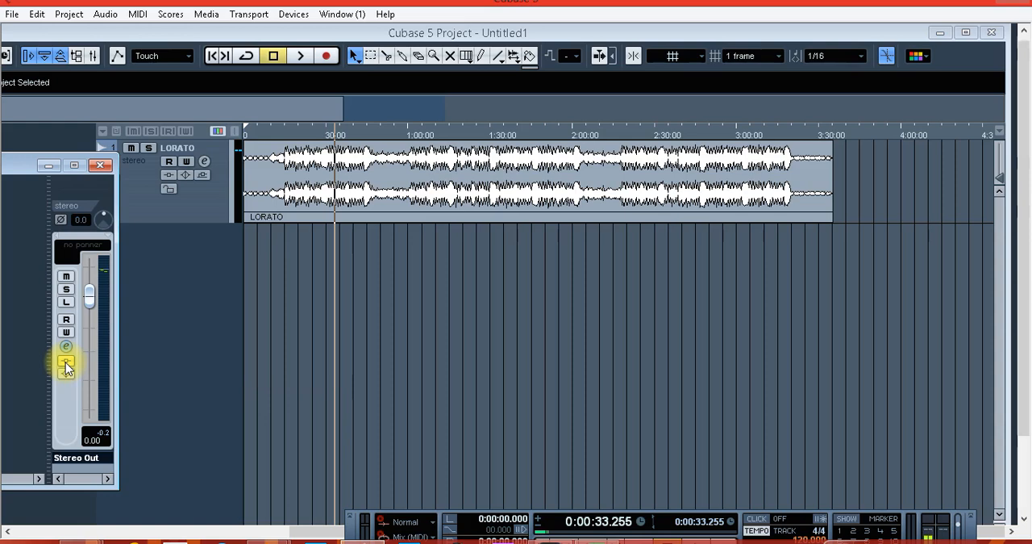
left_click(299, 56)
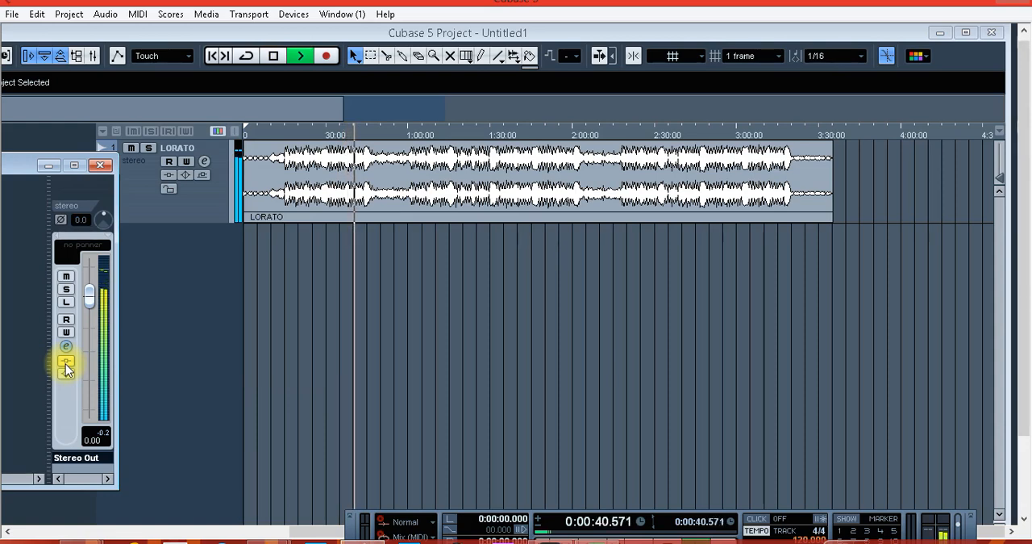
left_click(300, 56)
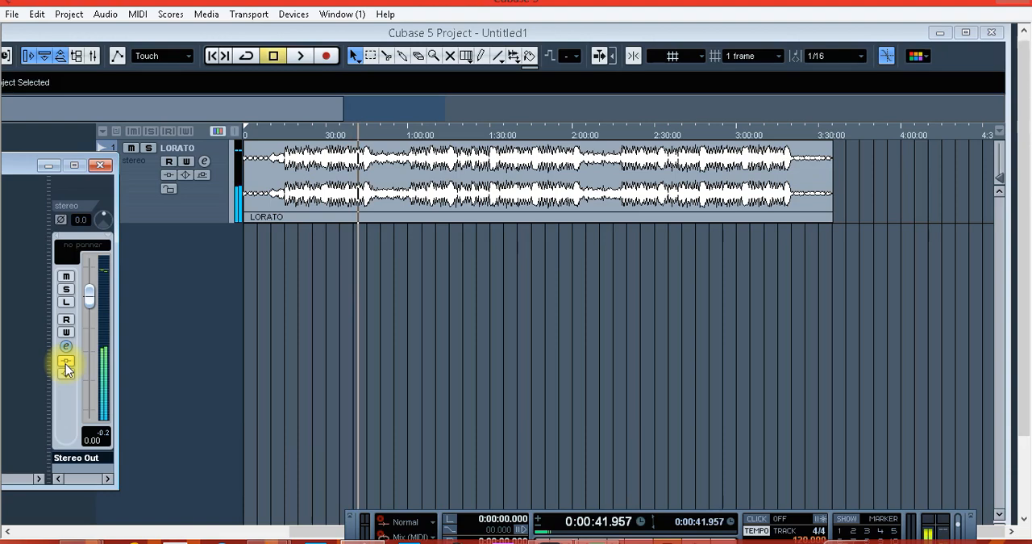
left_click(300, 56)
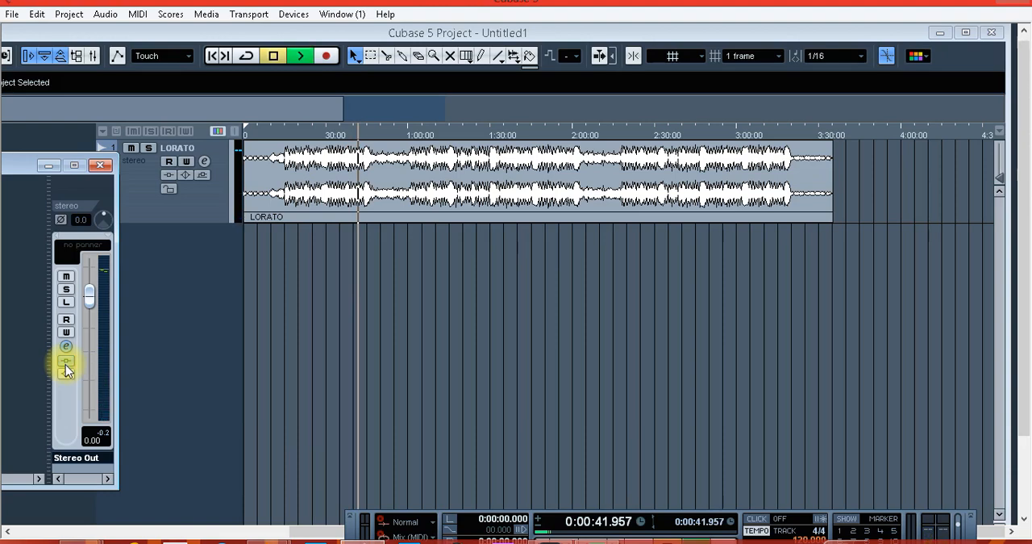